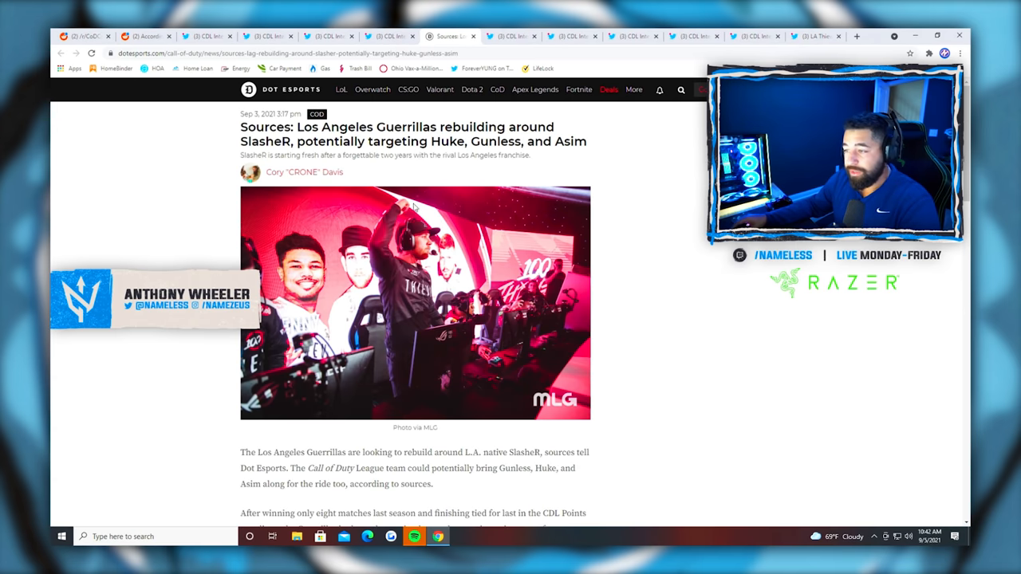
- Scroll through Zed's 'My time Playing Call Of Duty Professionally is over' post to read it in full
scroll(down, 3)
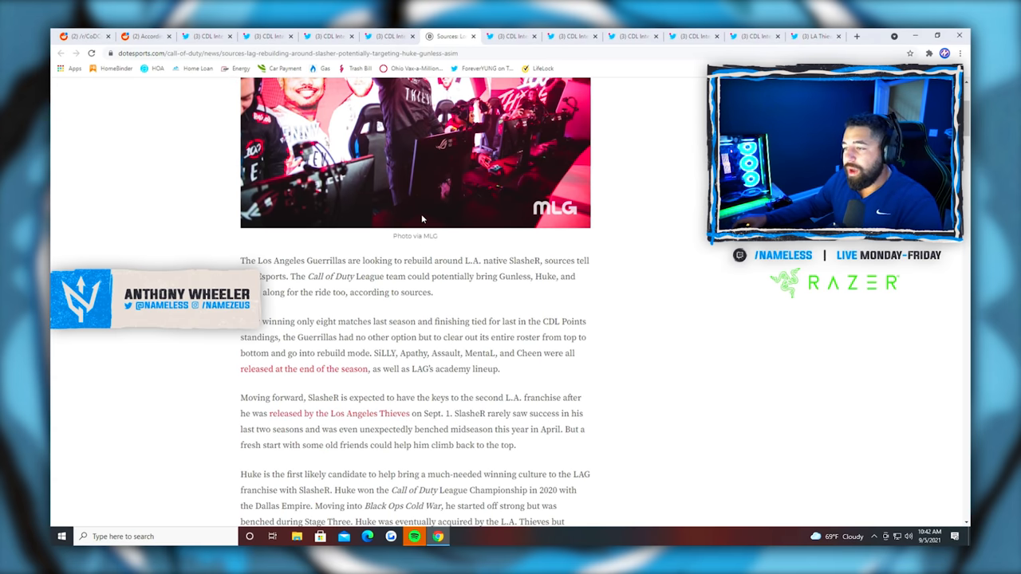
scroll(down, 3)
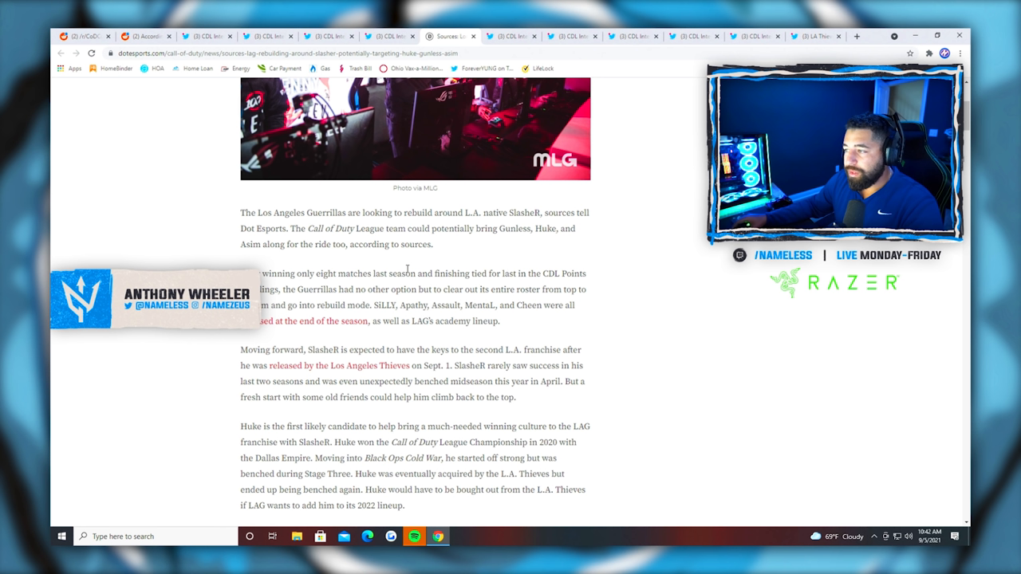
mouse_move(480, 254)
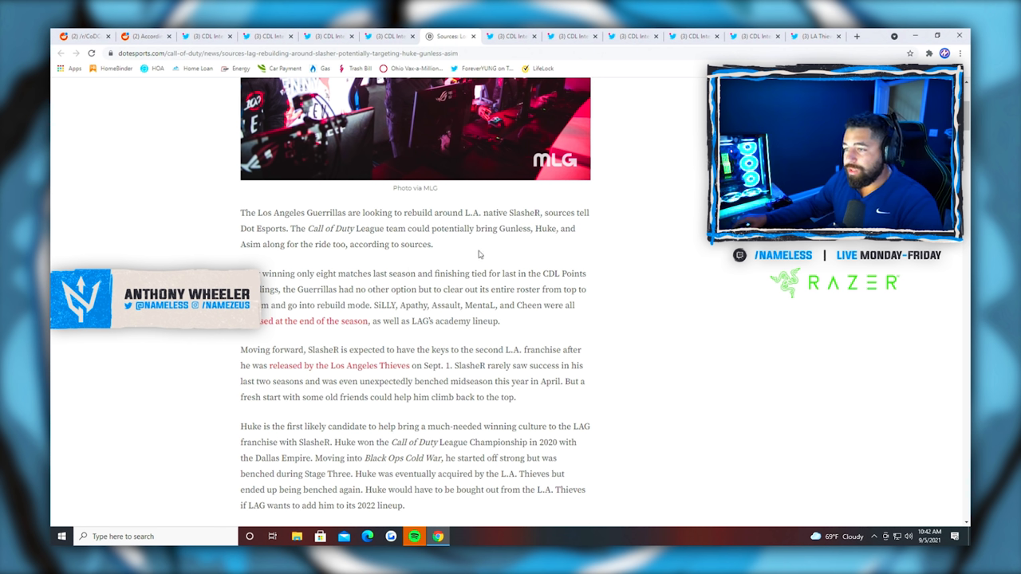
mouse_move(402, 257)
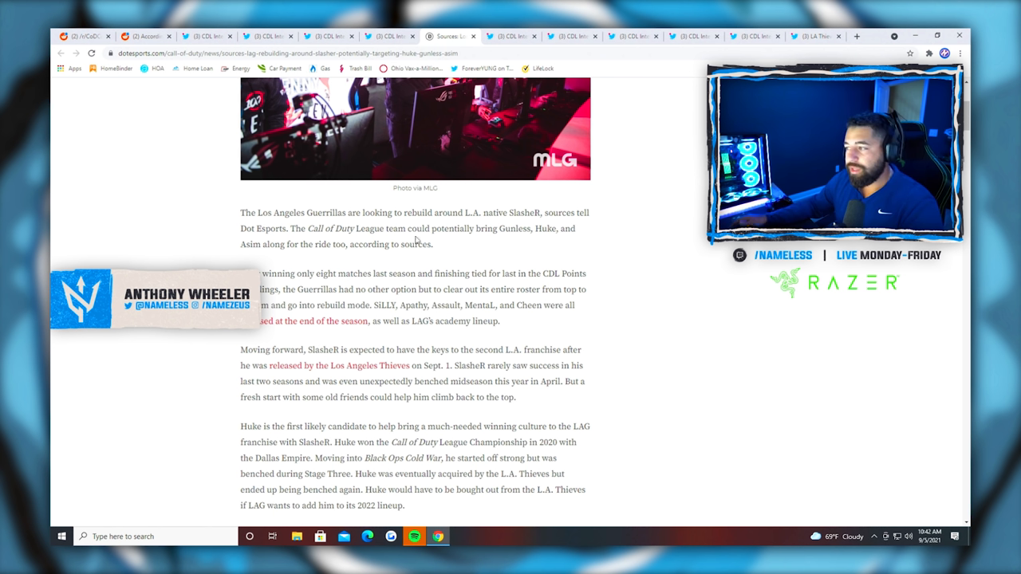
mouse_move(447, 207)
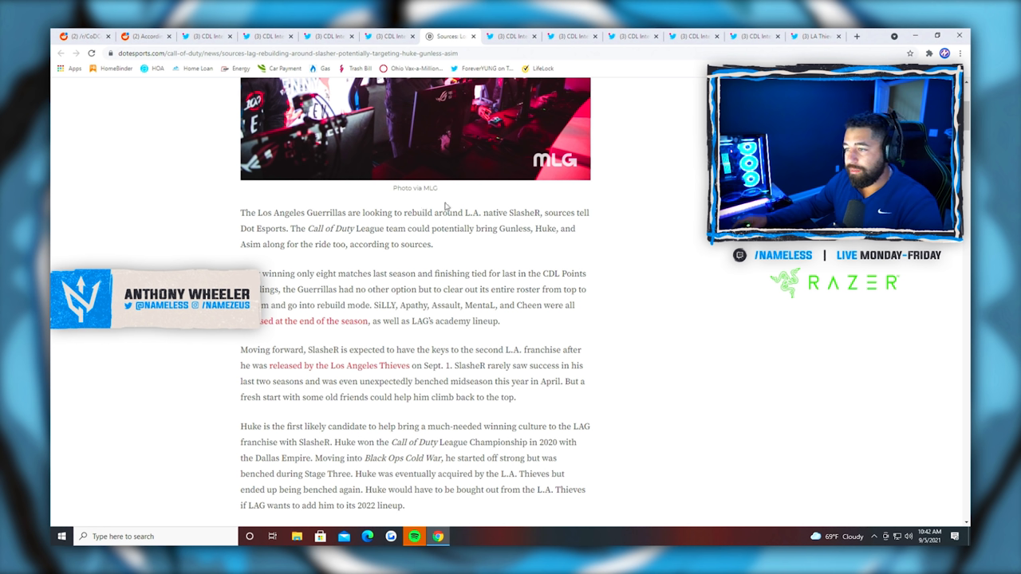
mouse_move(627, 167)
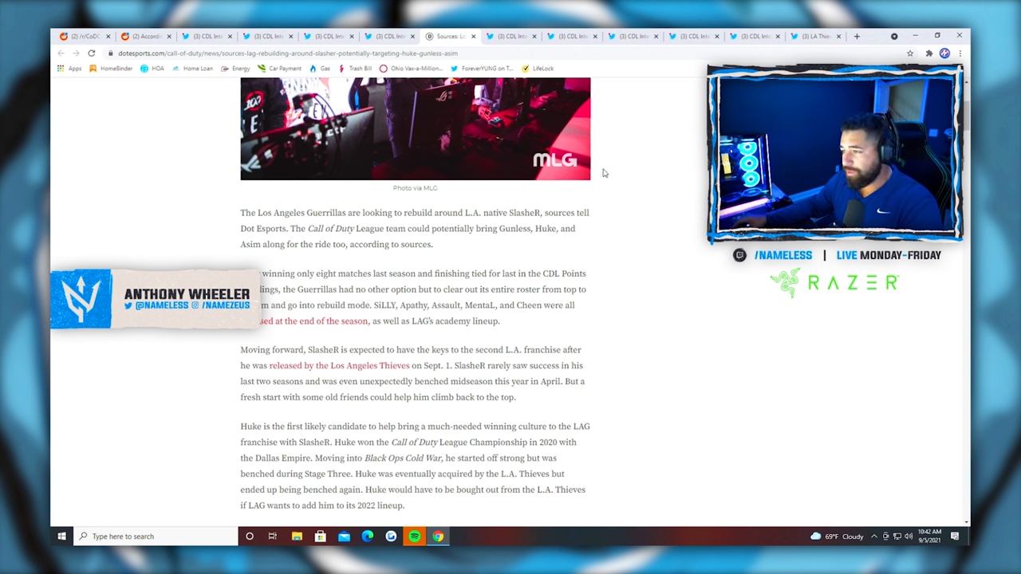
mouse_move(514, 246)
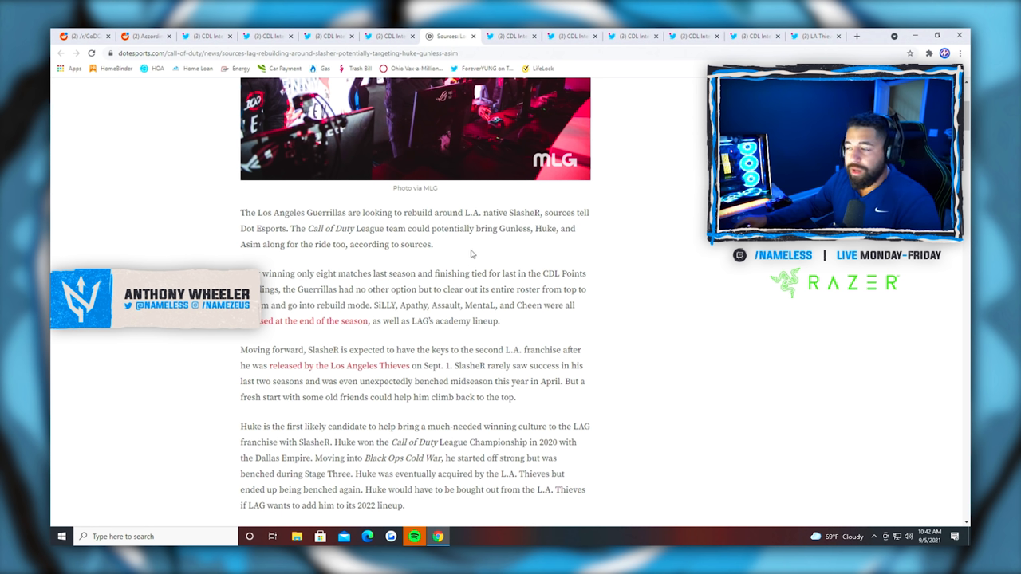
mouse_move(472, 268)
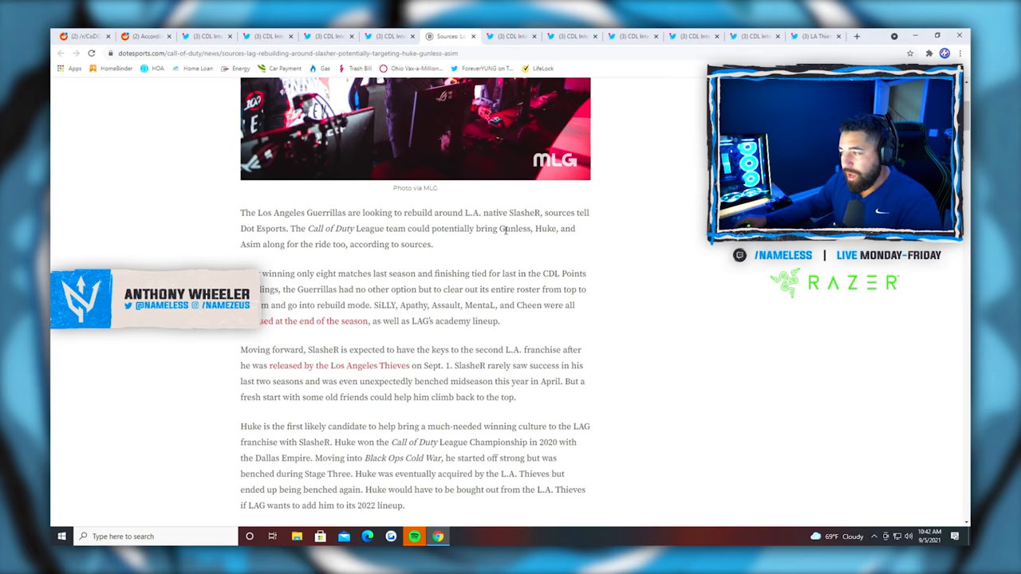
scroll(down, 3)
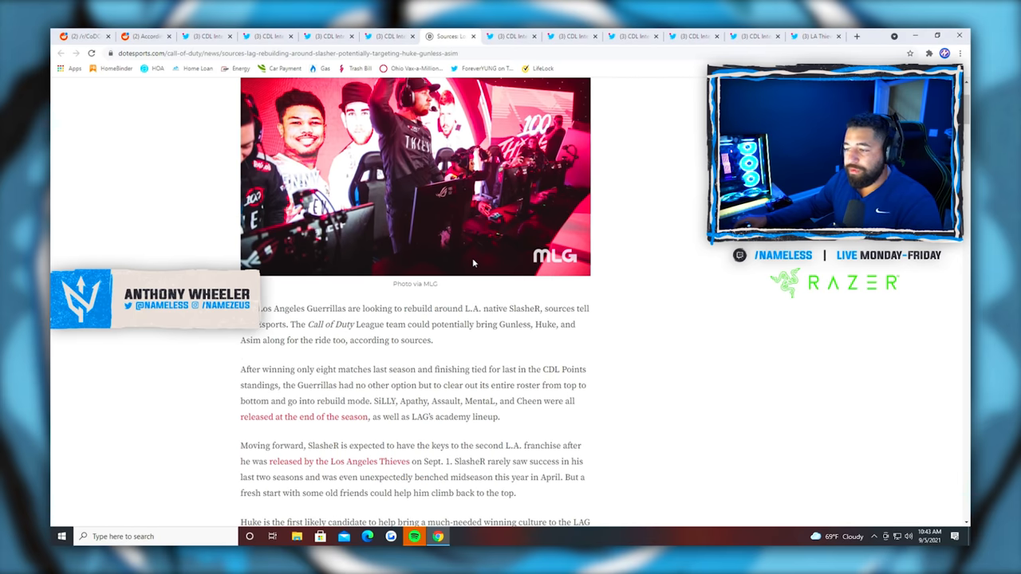
scroll(up, 3)
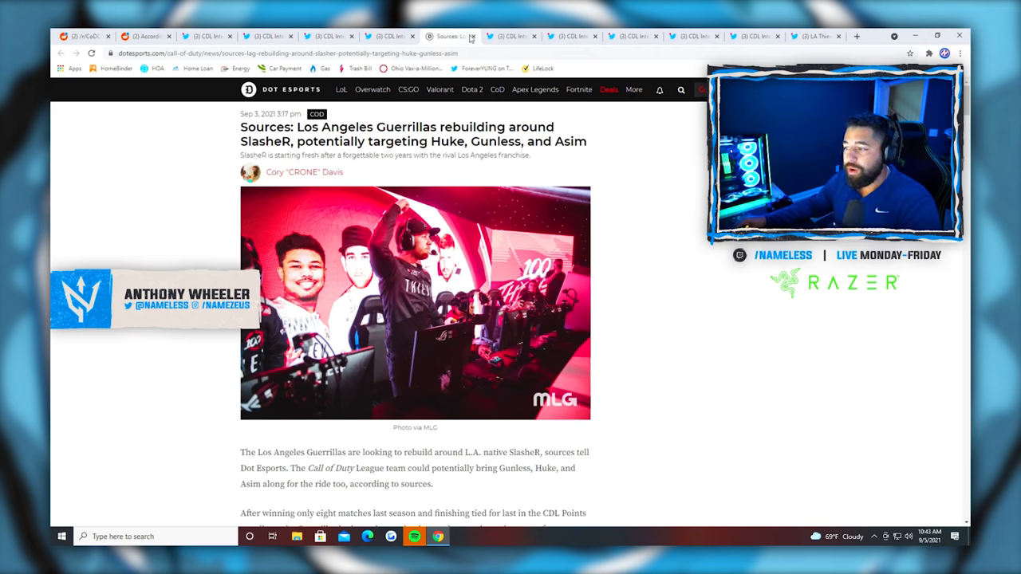
scroll(down, 3)
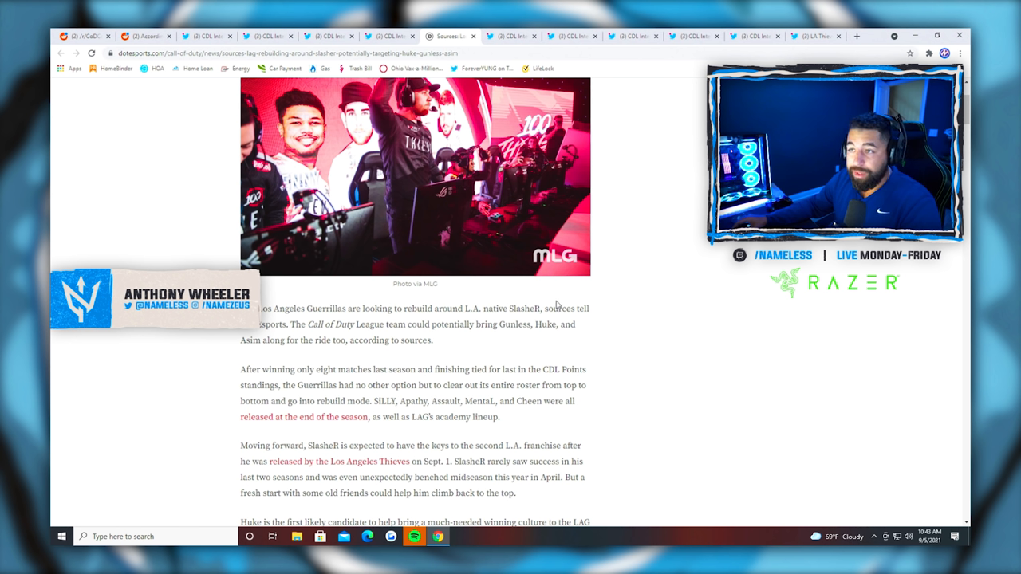
mouse_move(568, 294)
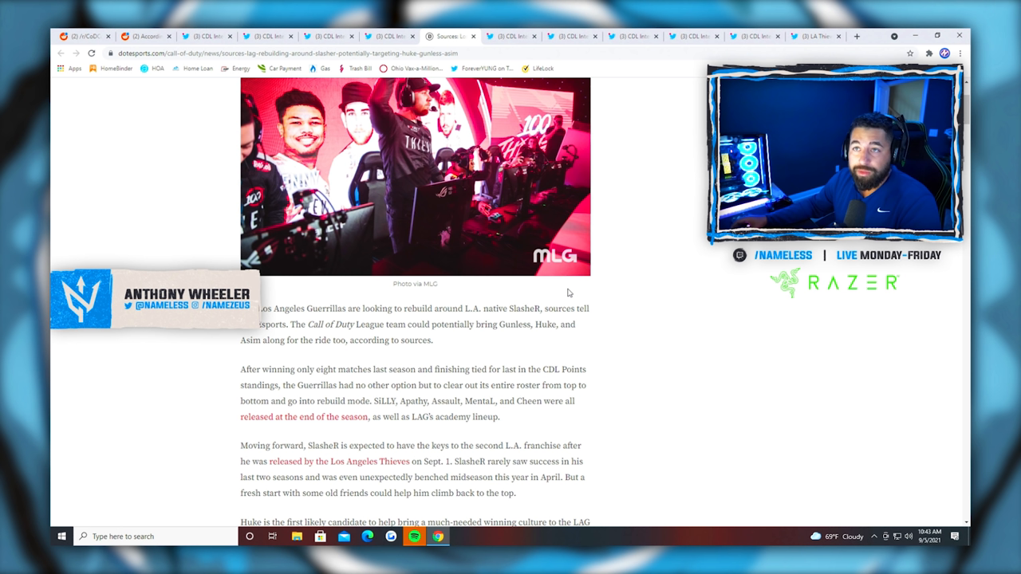
mouse_move(527, 345)
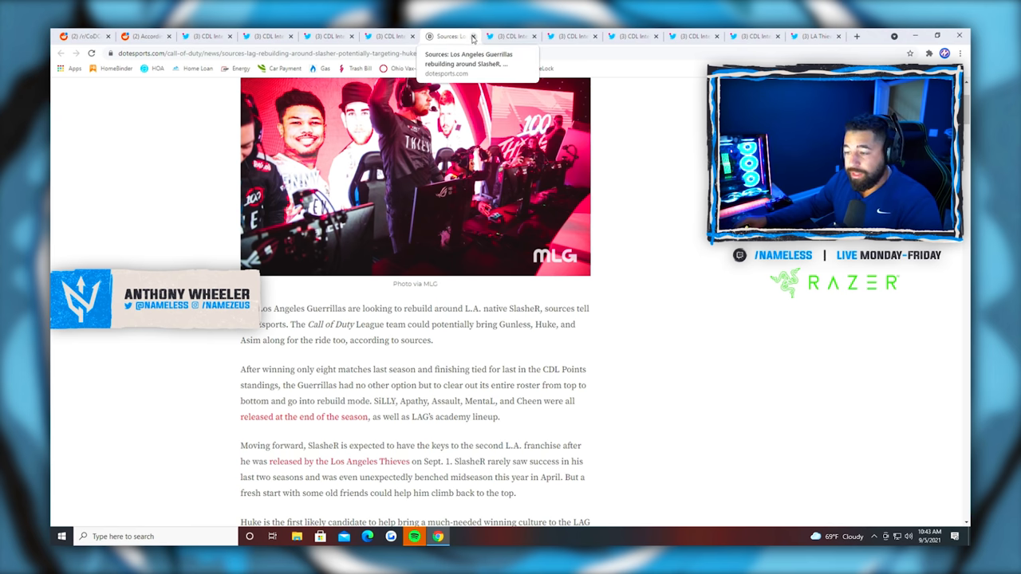
scroll(down, 3)
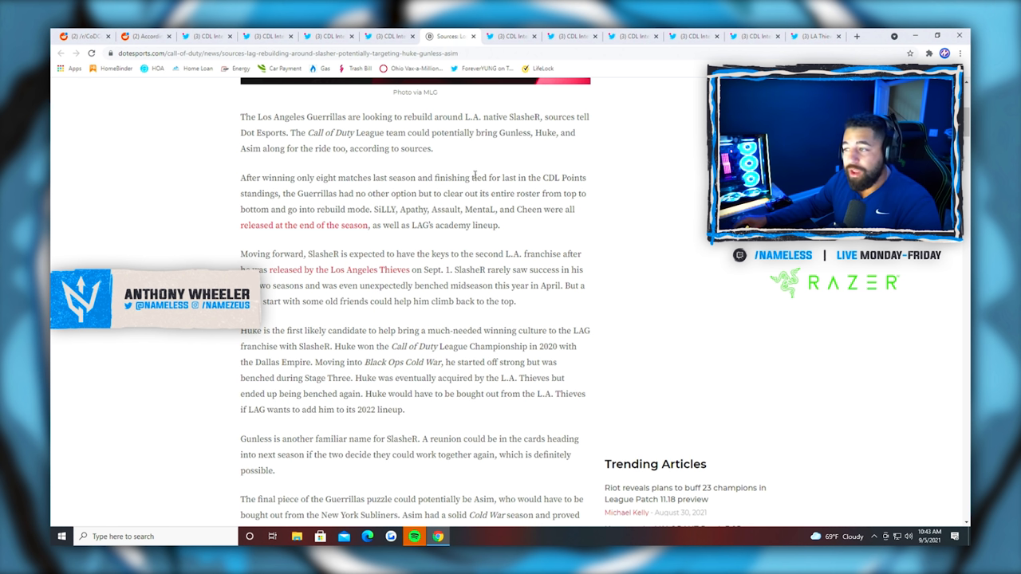
mouse_move(504, 150)
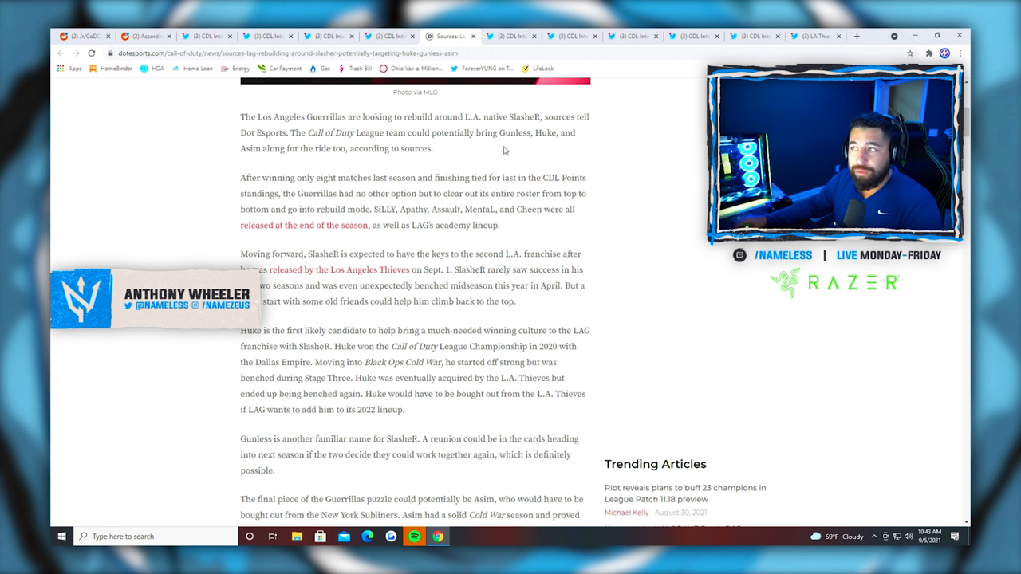
mouse_move(475, 35)
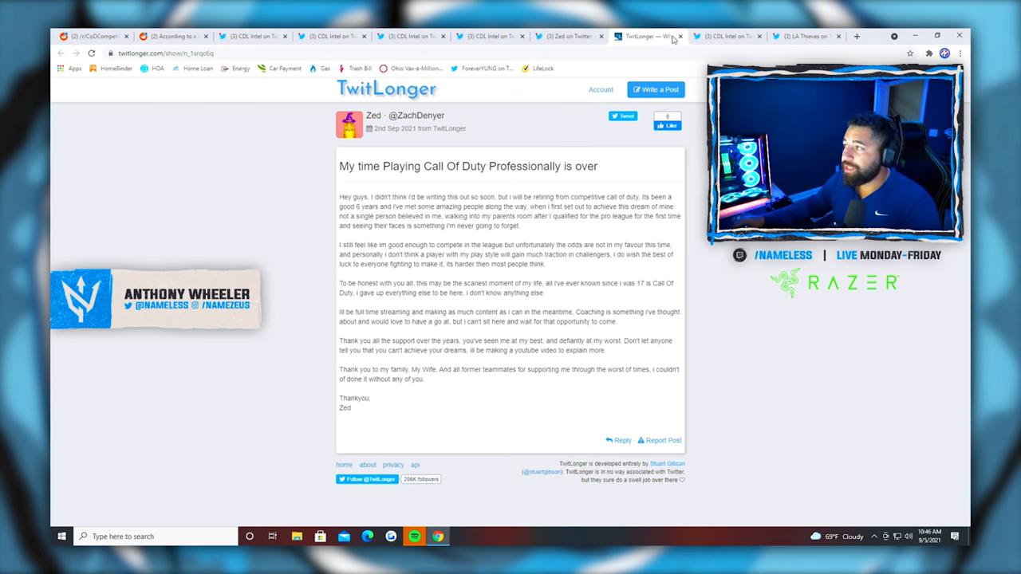
- Return to Zed's retirement tweet on Twitter and view the player replies beneath it
click(568, 35)
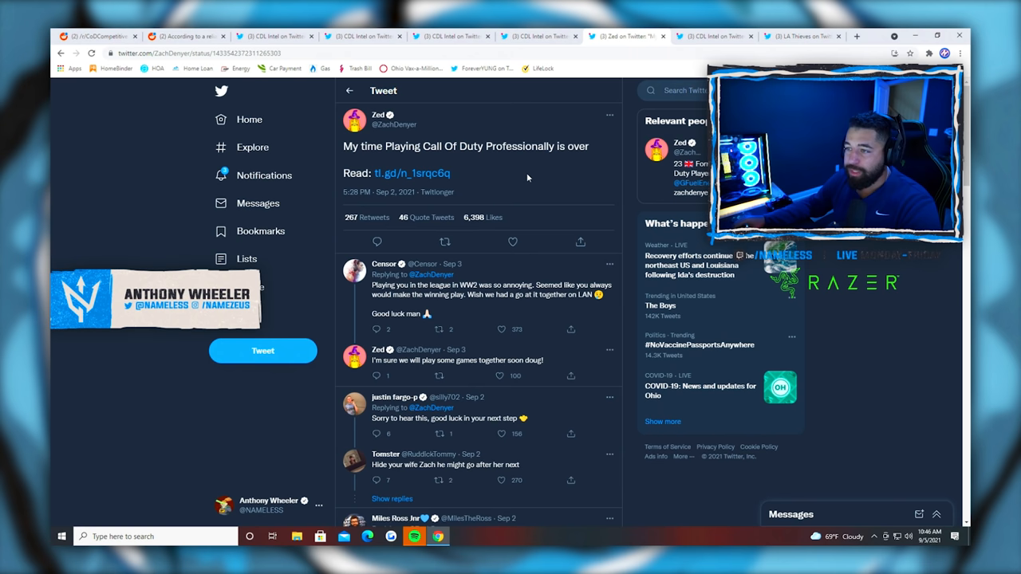
mouse_move(517, 174)
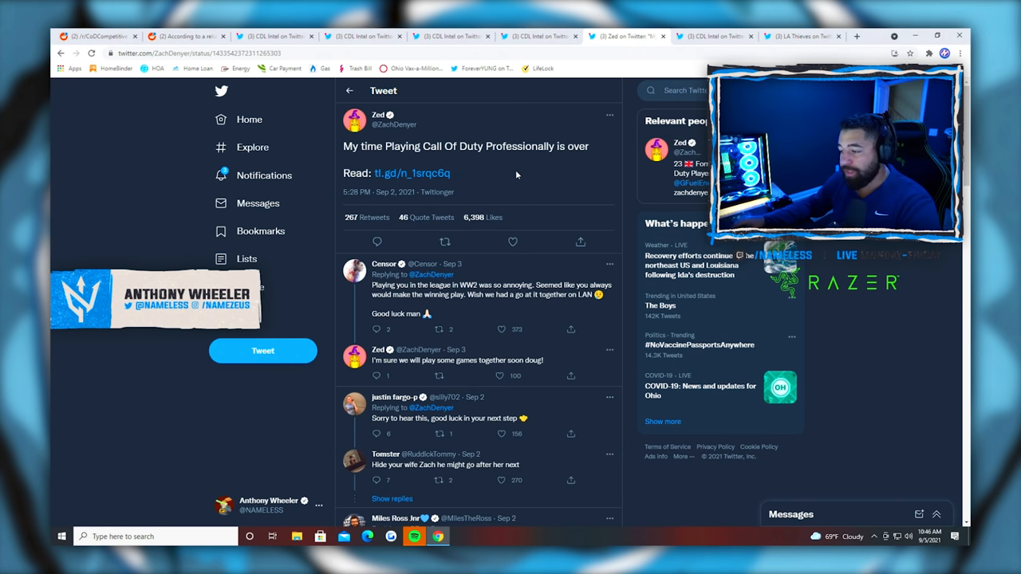